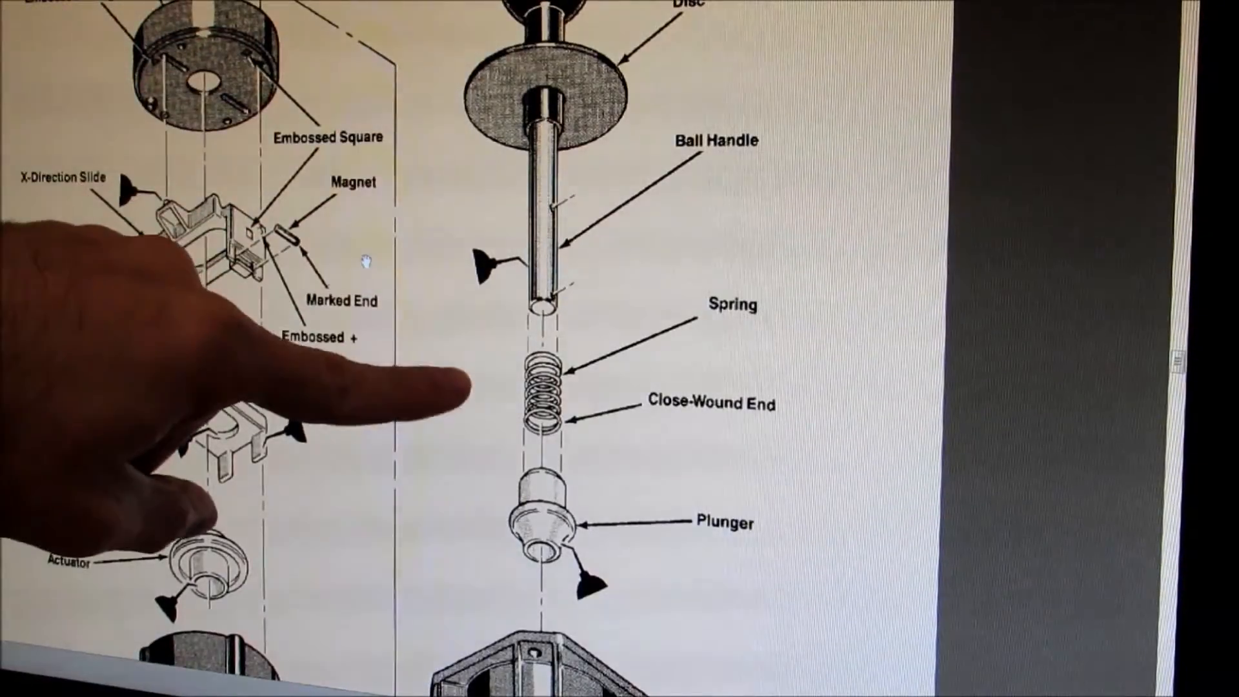
{"action": "scroll", "scroll_direction": "down", "scroll_amount": 3}
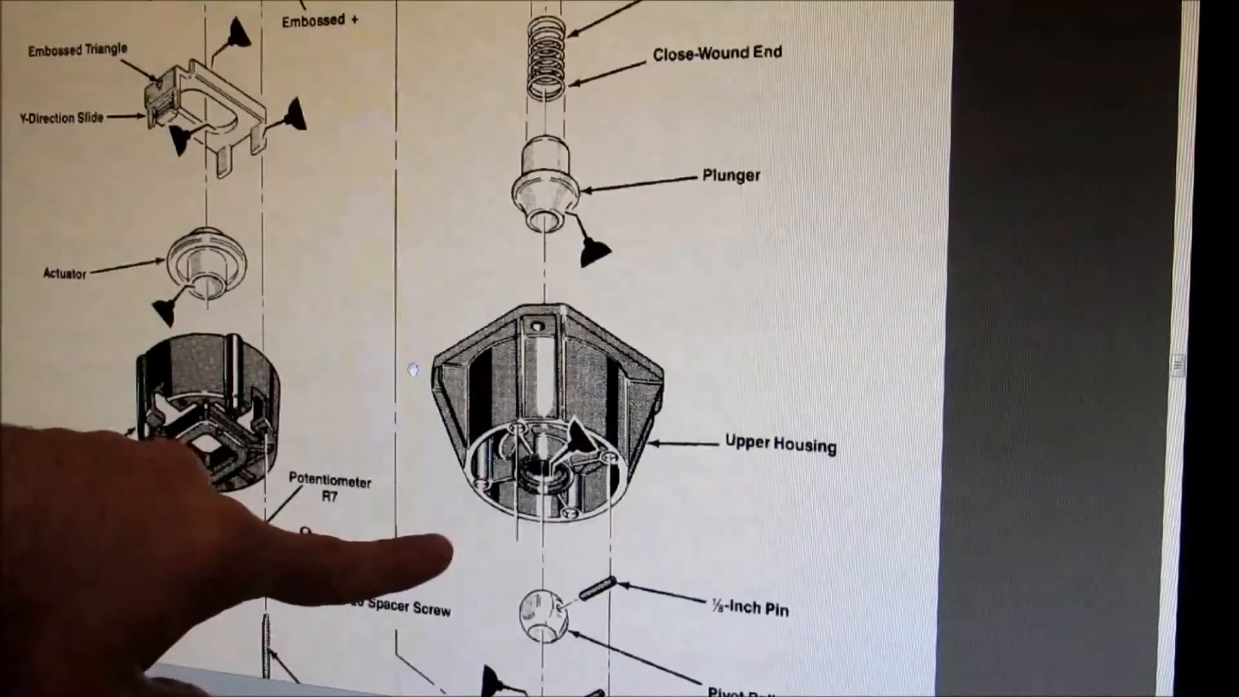
{"action": "scroll", "scroll_direction": "down", "scroll_amount": 3}
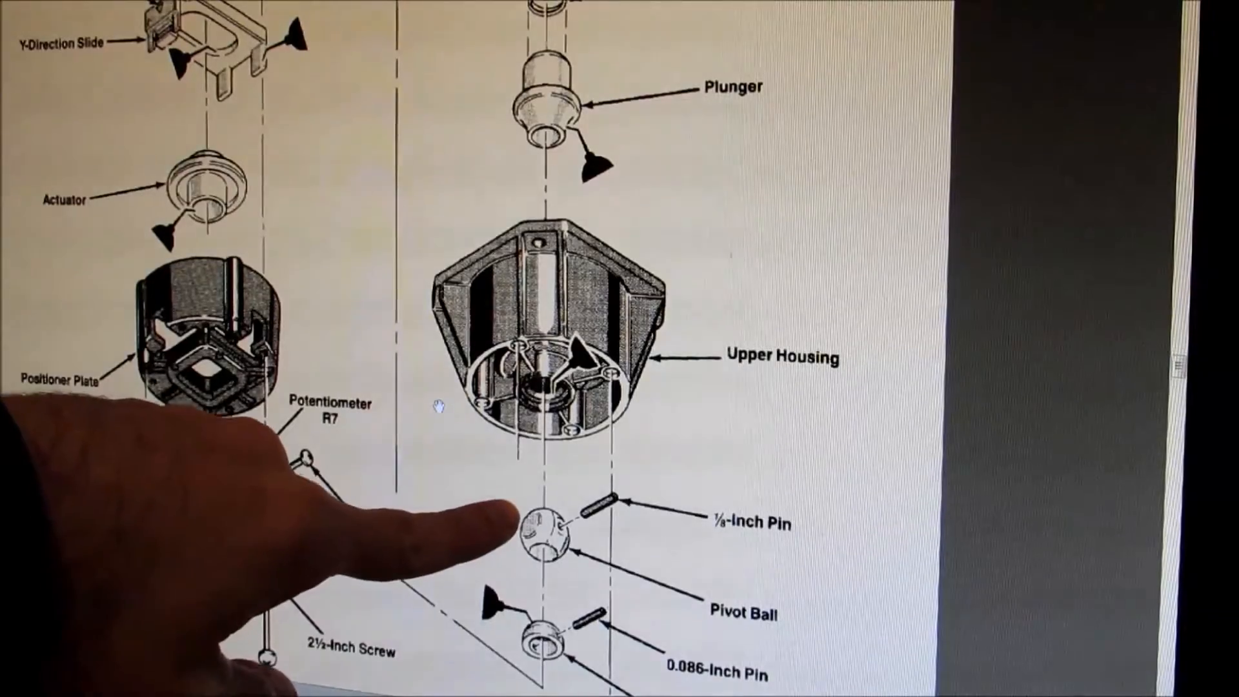